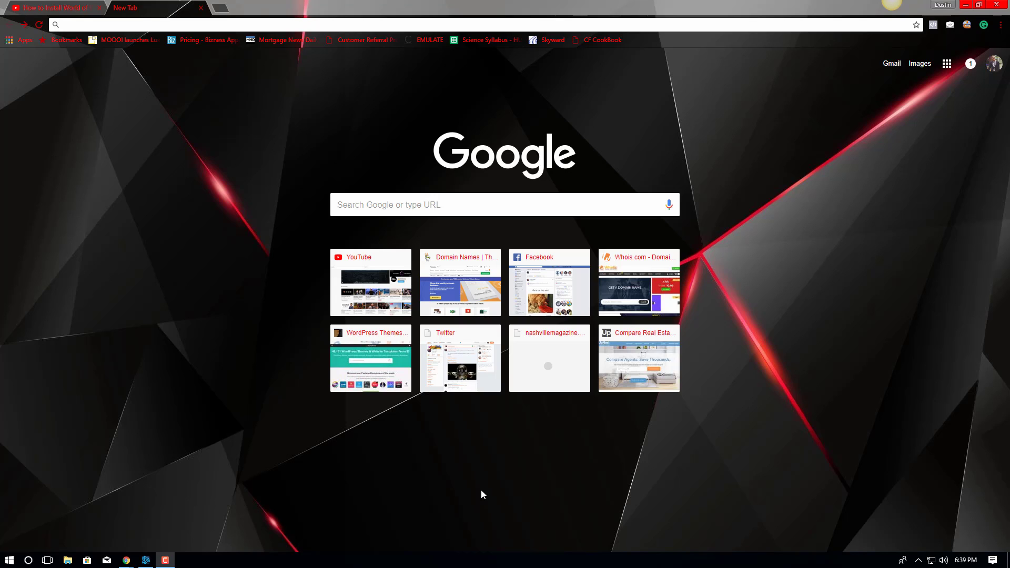
{"action": "mouse_move", "coordinate": [252, 180]}
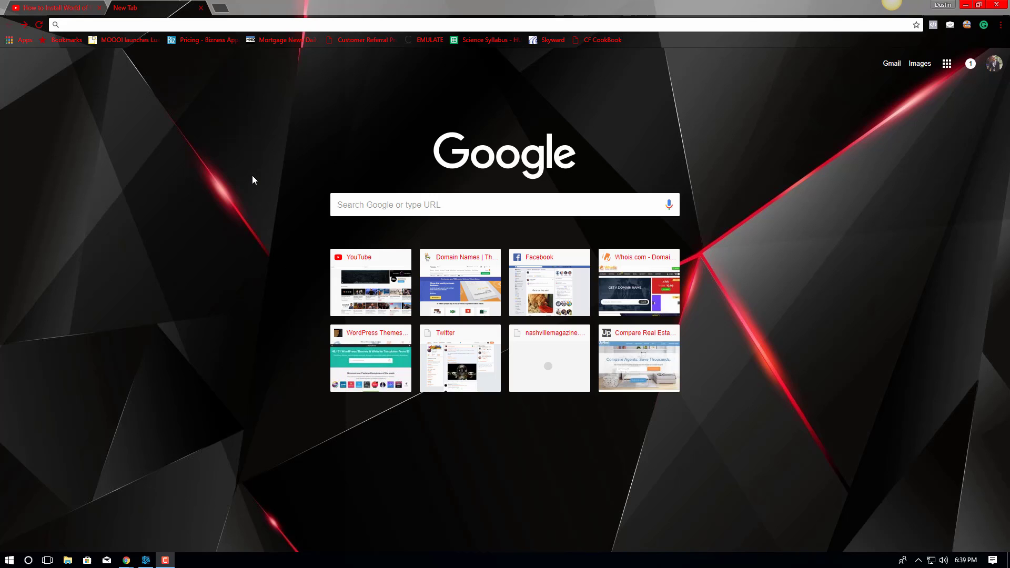
{"action": "mouse_move", "coordinate": [280, 438]}
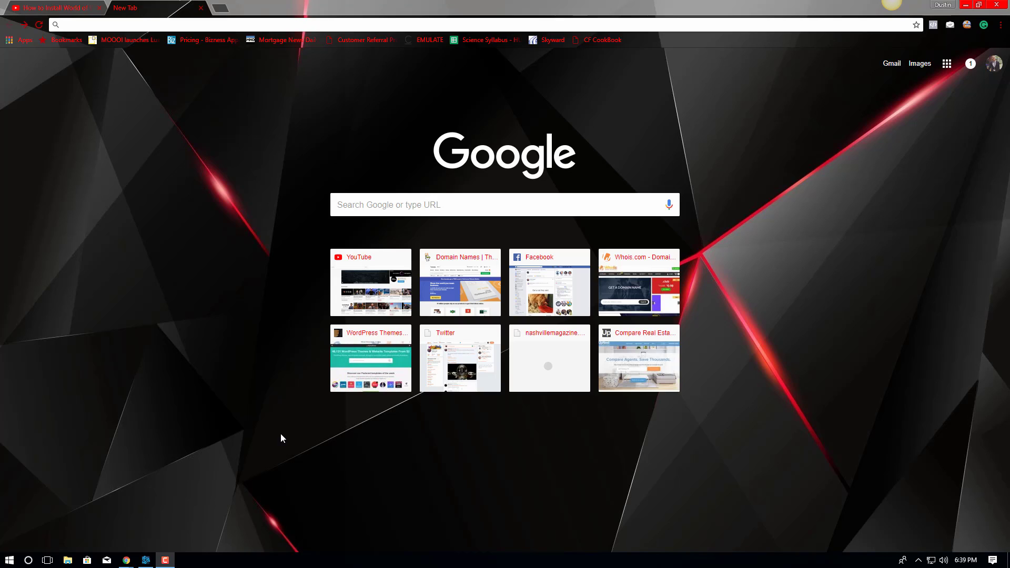
{"action": "mouse_move", "coordinate": [130, 20]}
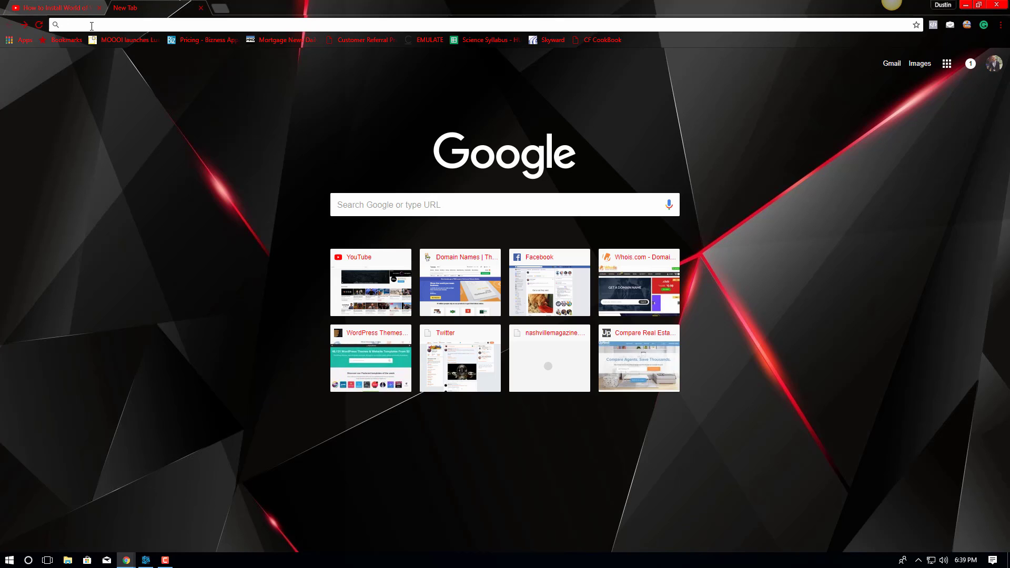
Search 'curse addons' to reach CurseForge's popular World of Warcraft addons list.
{"action": "type", "text": "curse addons"}
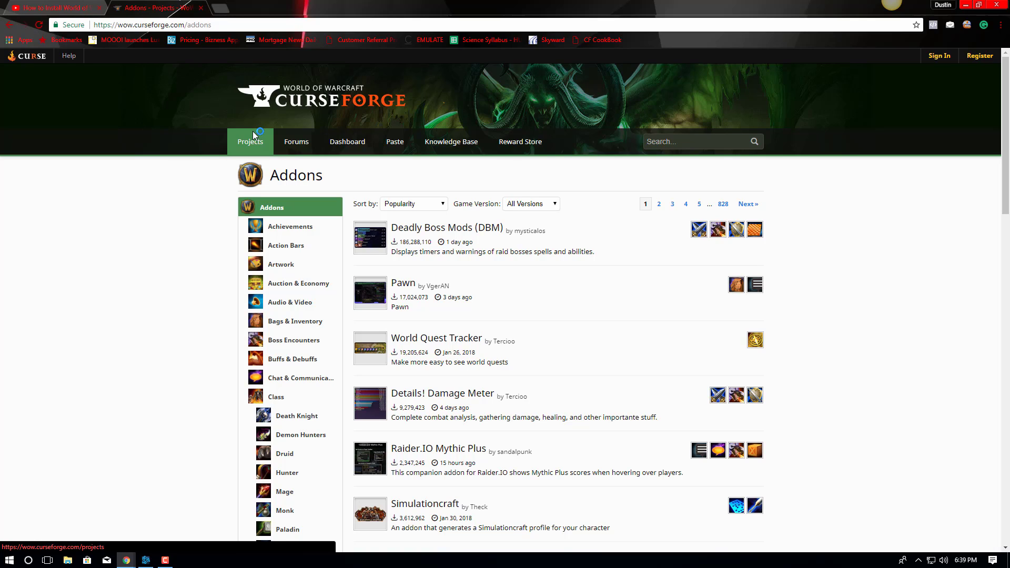
{"action": "mouse_move", "coordinate": [147, 52]}
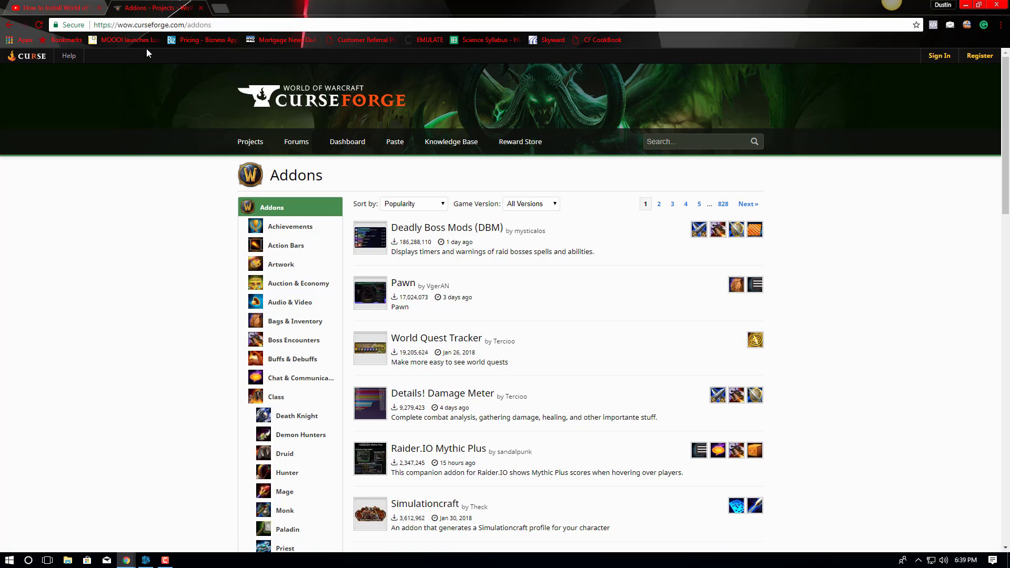
{"action": "mouse_move", "coordinate": [210, 55]}
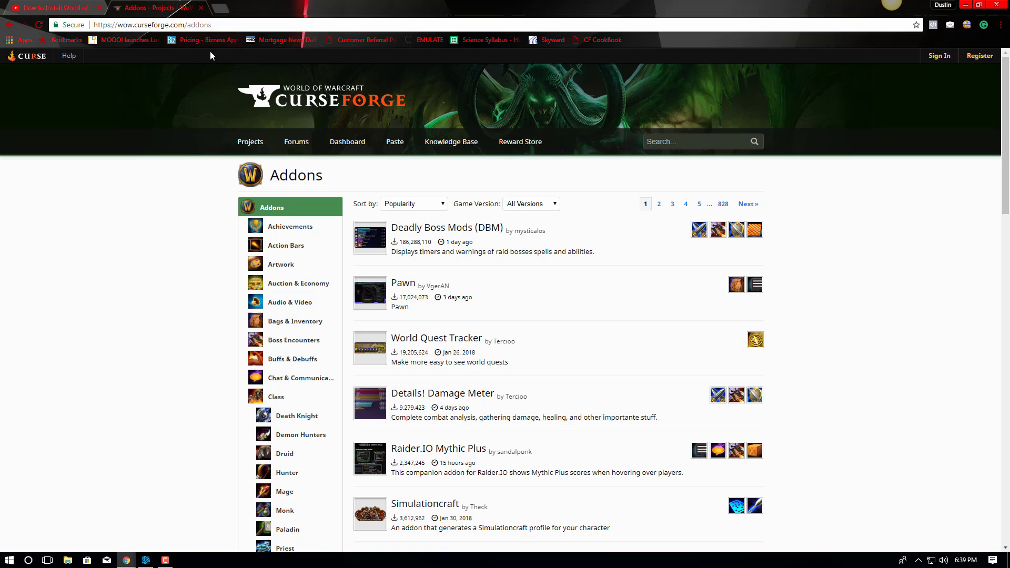
{"action": "mouse_move", "coordinate": [659, 443]}
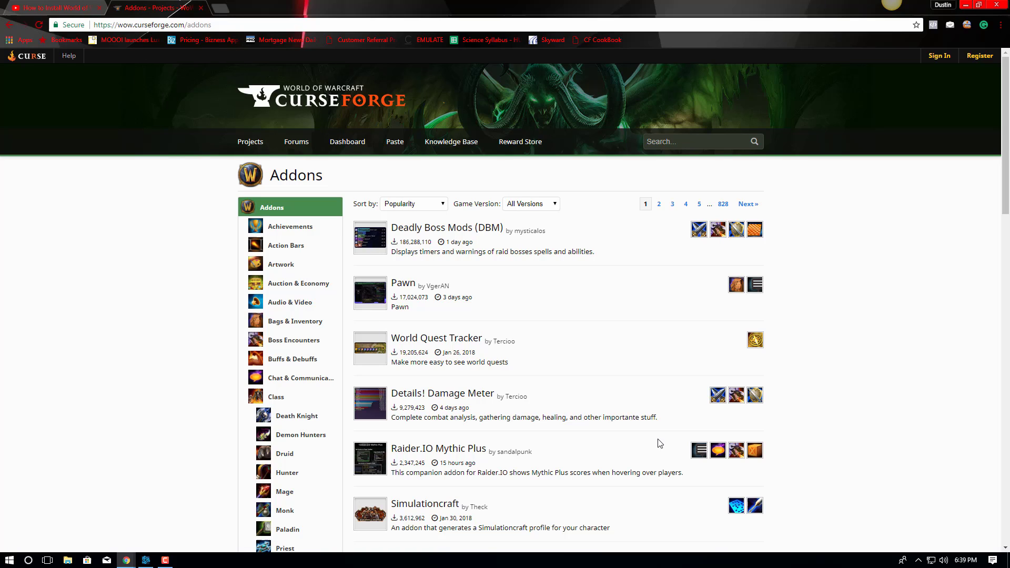
{"action": "mouse_move", "coordinate": [577, 316]}
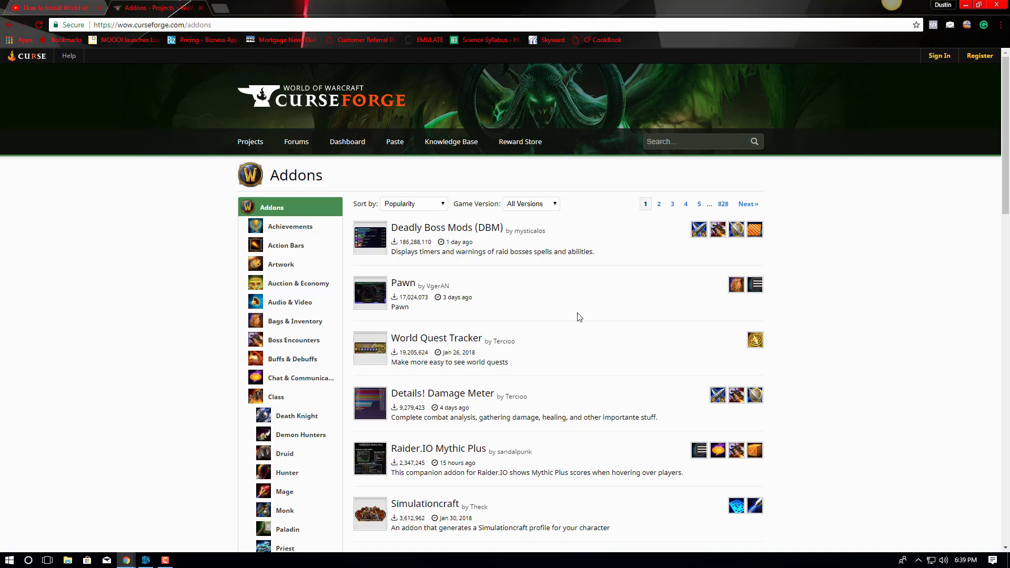
{"action": "mouse_move", "coordinate": [531, 277]}
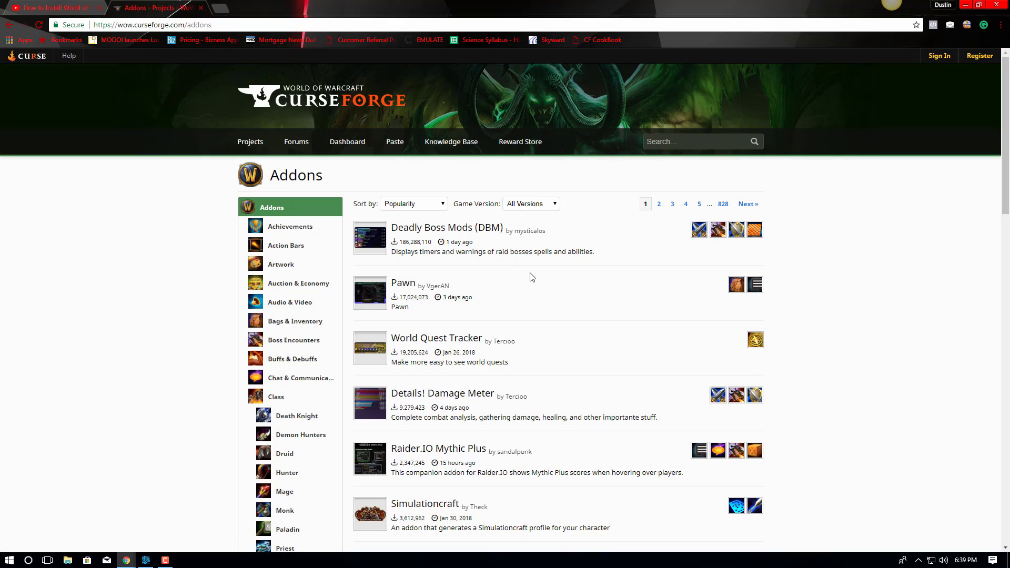
{"action": "mouse_move", "coordinate": [526, 273]}
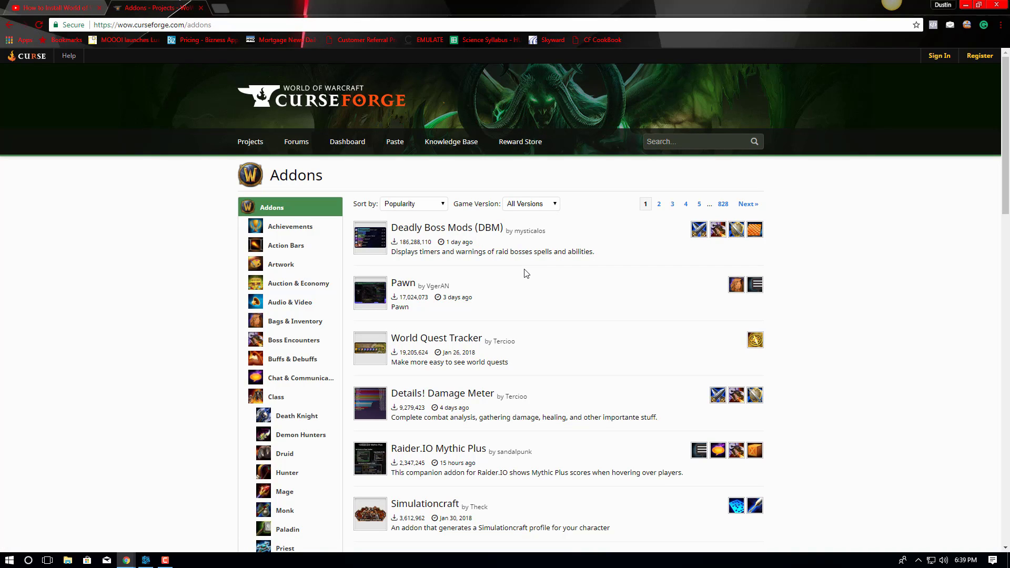
{"action": "mouse_move", "coordinate": [508, 268]}
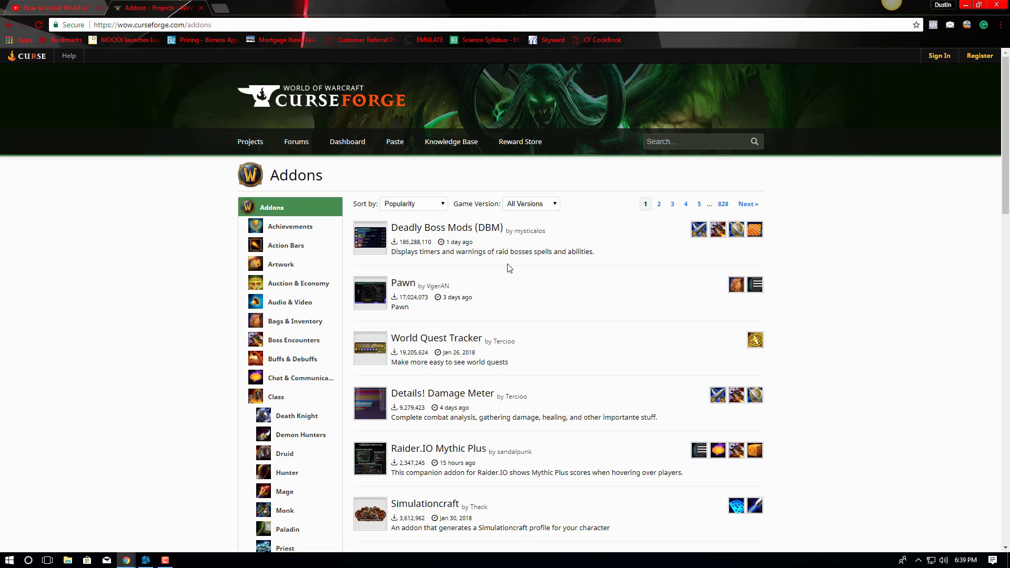
{"action": "mouse_move", "coordinate": [548, 252]}
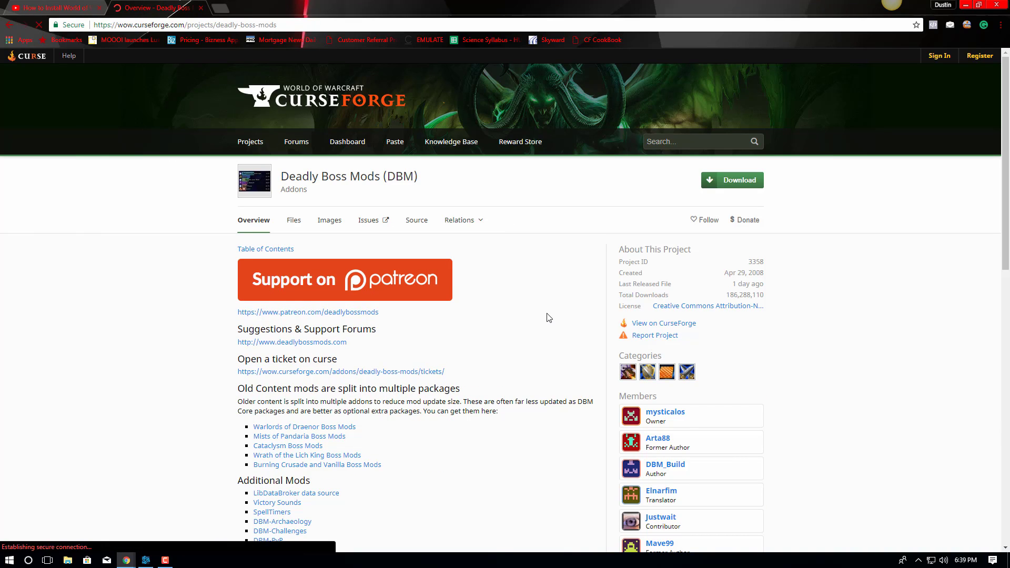
Download the DBM-Core-7.3.21 zip from the Deadly Boss Mods project page.
{"action": "left_click", "coordinate": [459, 220]}
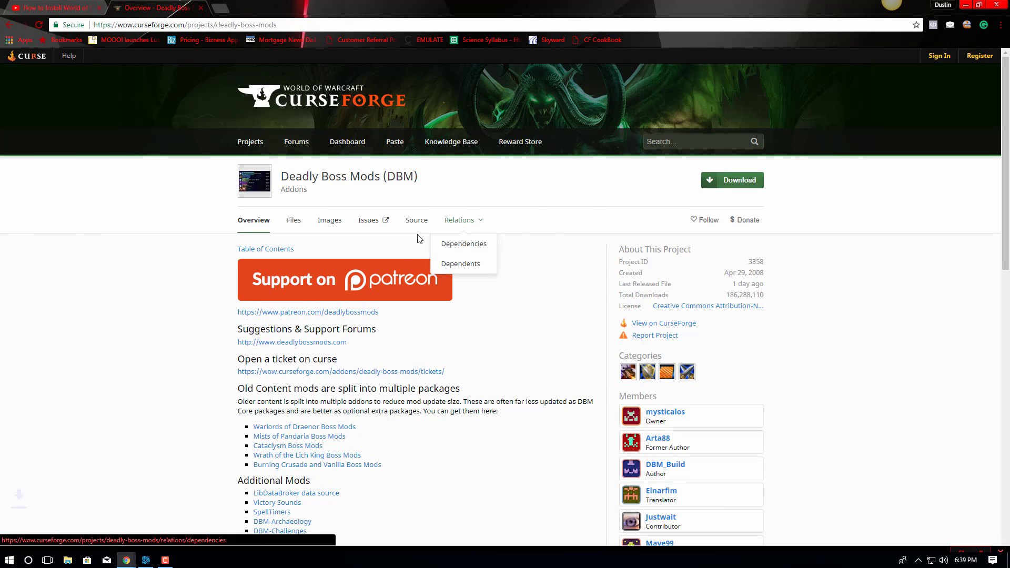
{"action": "left_click", "coordinate": [732, 179]}
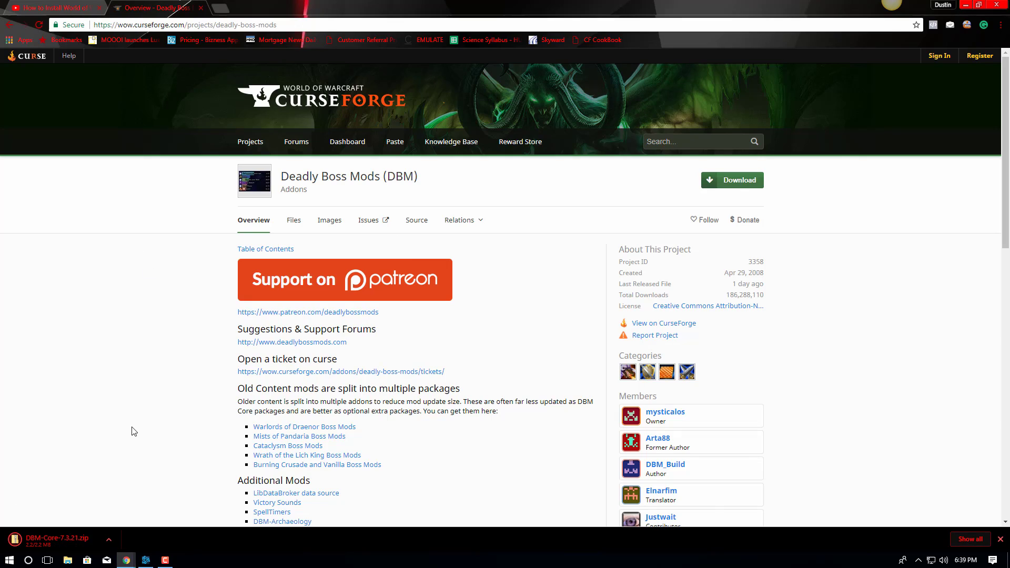
{"action": "left_click", "coordinate": [108, 540]}
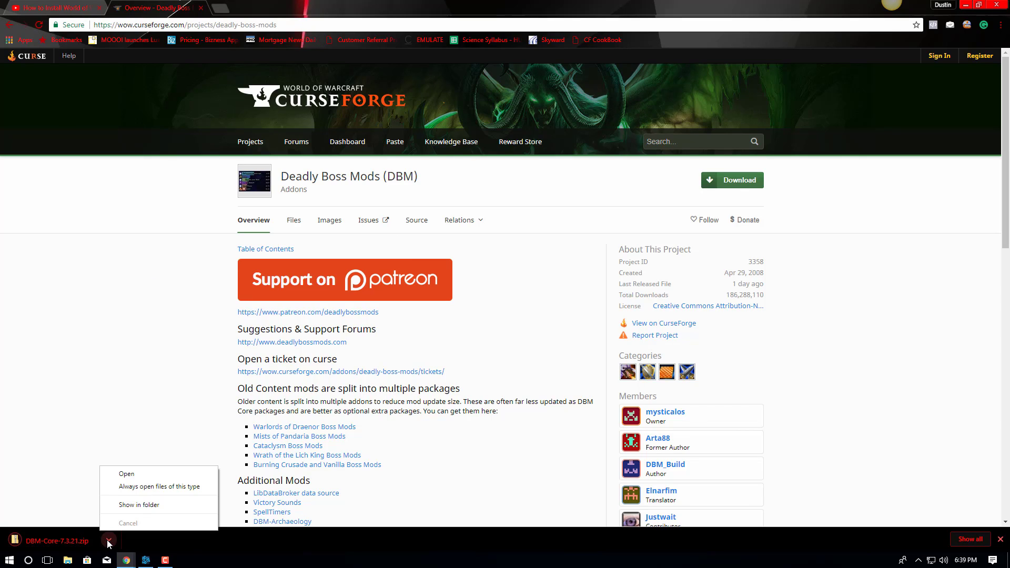
{"action": "left_click", "coordinate": [109, 541]}
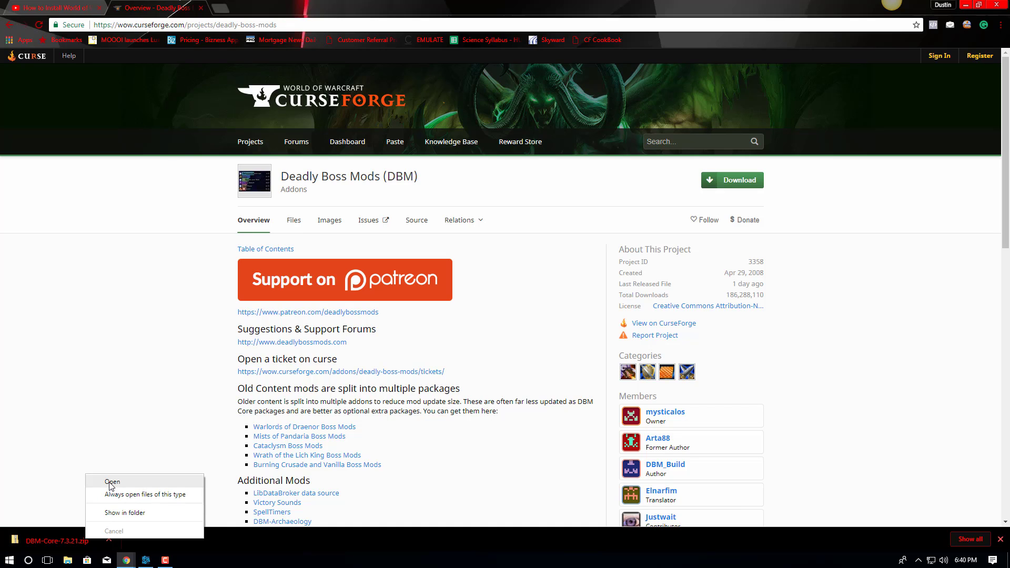
Open DBM-Core-7.3.21 in Downloads and start Extract All on it.
{"action": "left_click", "coordinate": [123, 512]}
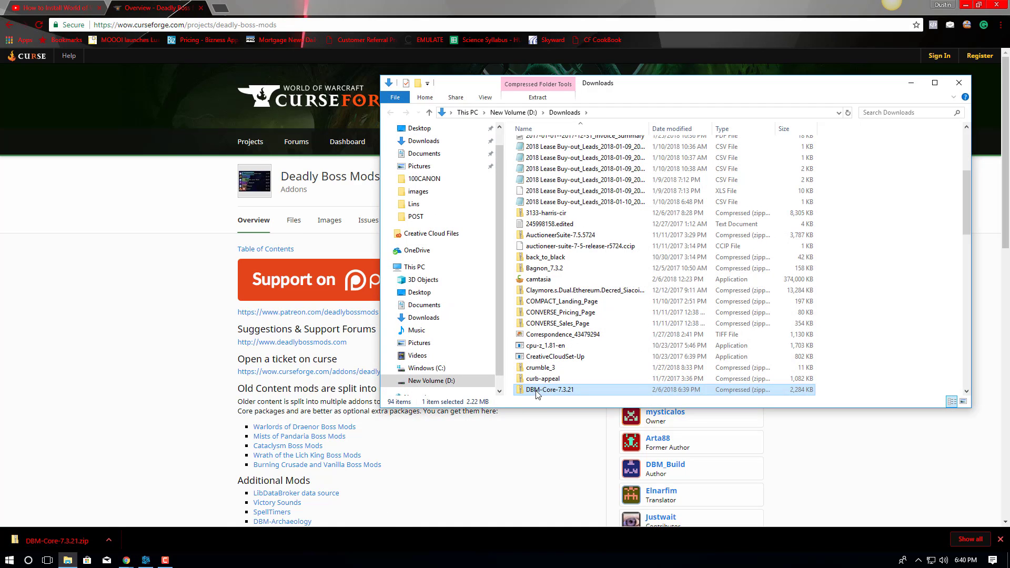
{"action": "right_click", "coordinate": [537, 390]}
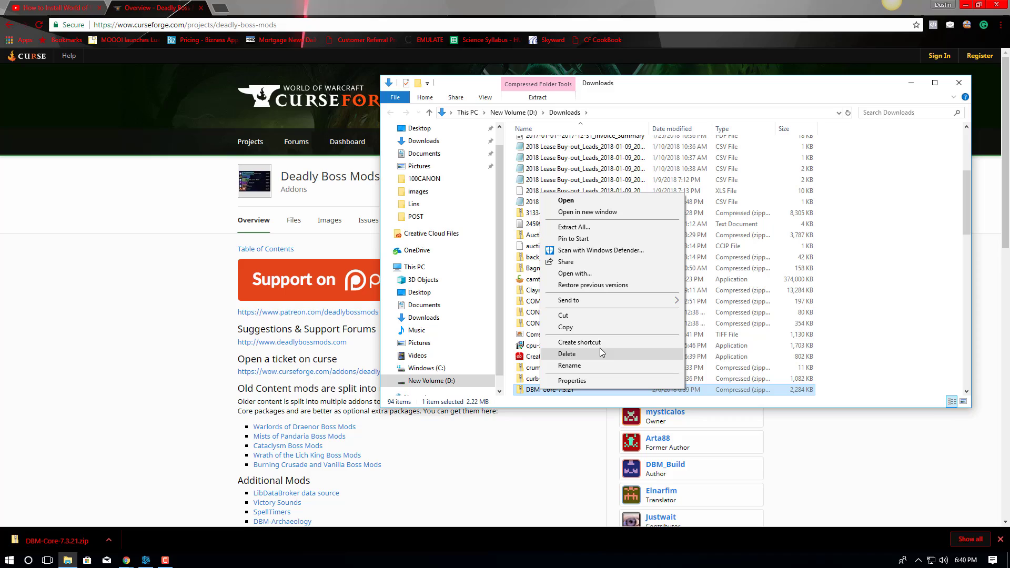
{"action": "mouse_move", "coordinate": [606, 227]}
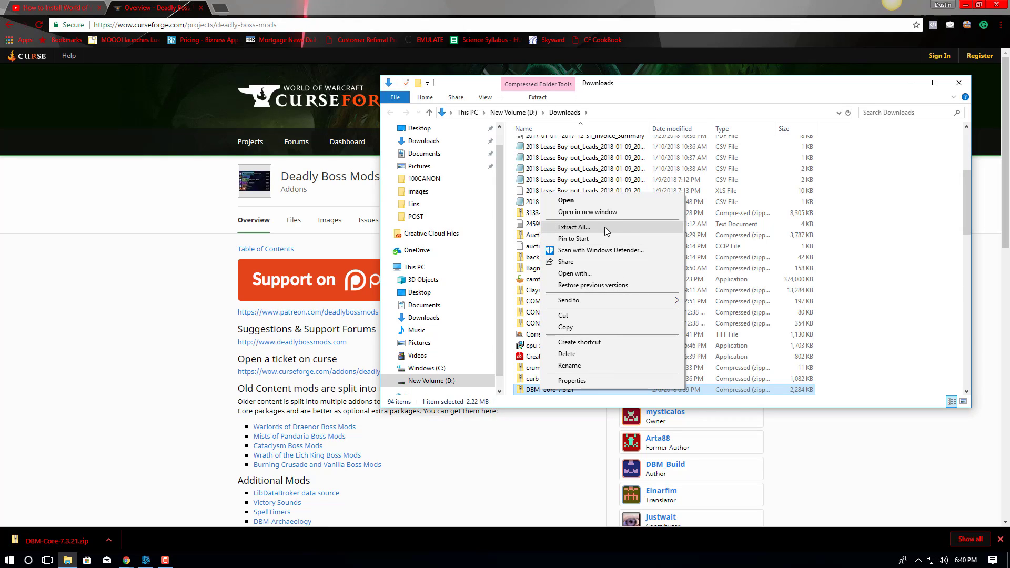
{"action": "left_click", "coordinate": [571, 227]}
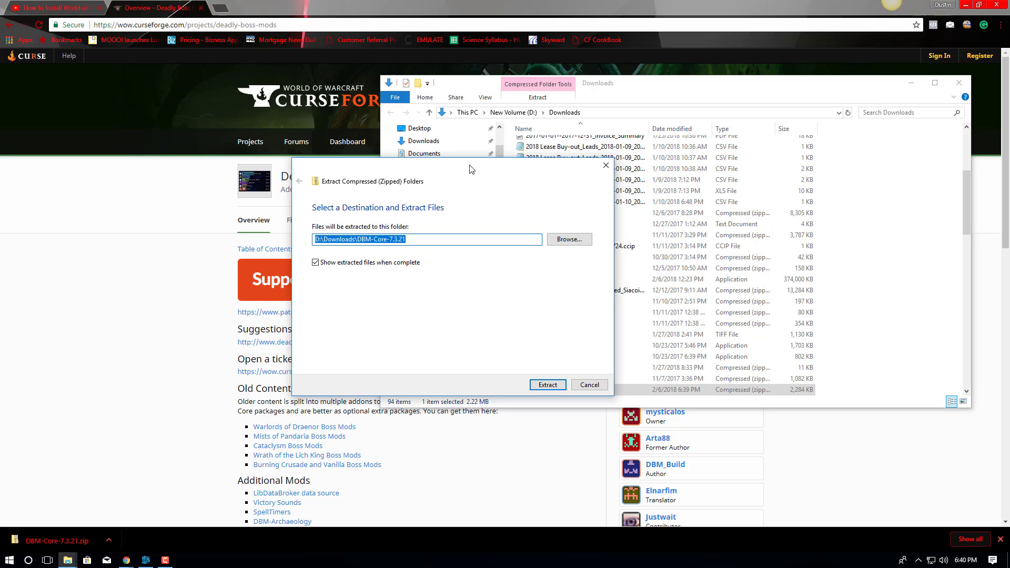
{"action": "mouse_move", "coordinate": [453, 181]}
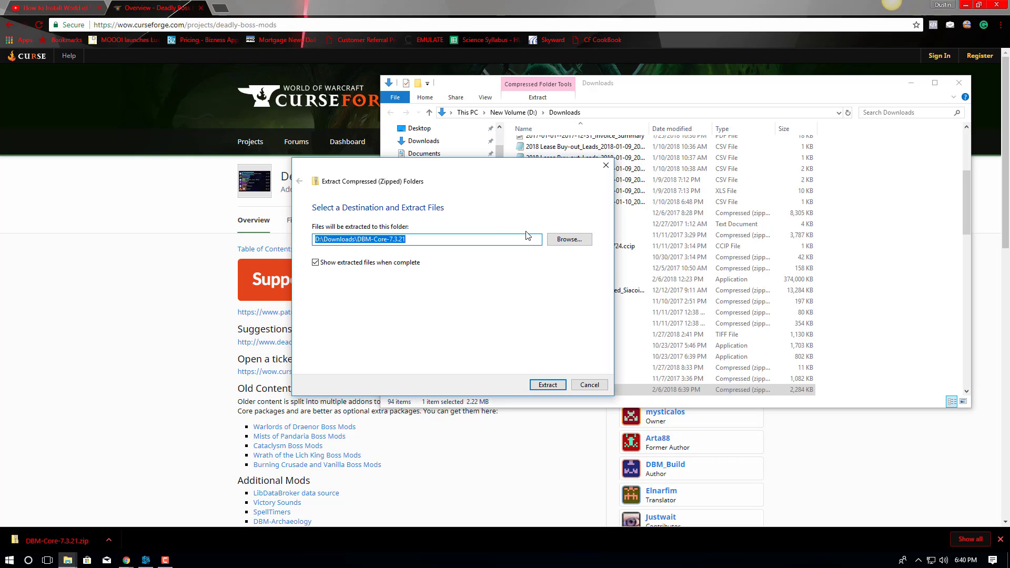
Browse the extract destination on drive D into World of Warcraft\Interface.
{"action": "left_click", "coordinate": [568, 239]}
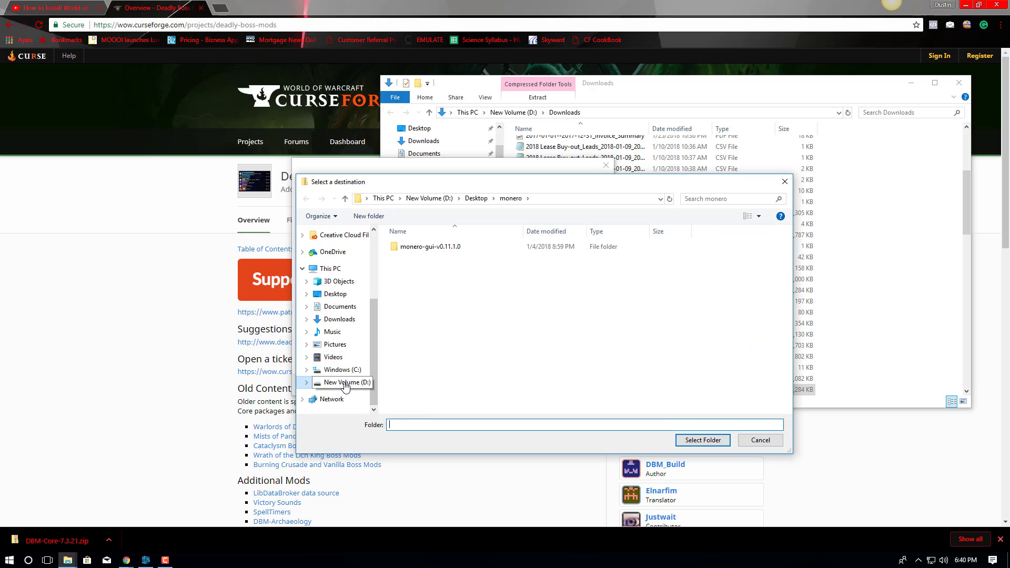
{"action": "left_click", "coordinate": [342, 383]}
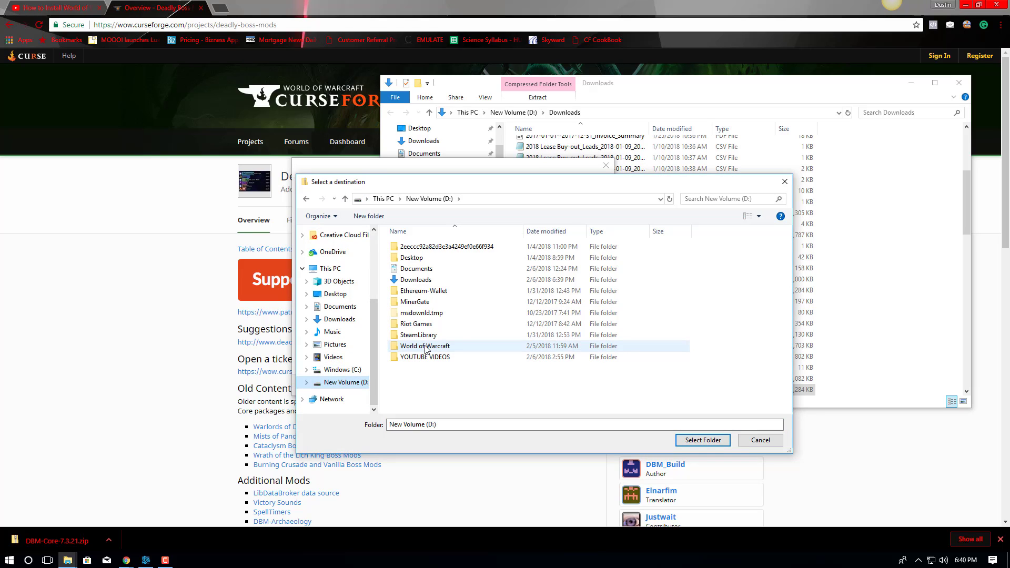
{"action": "double_click", "coordinate": [424, 346]}
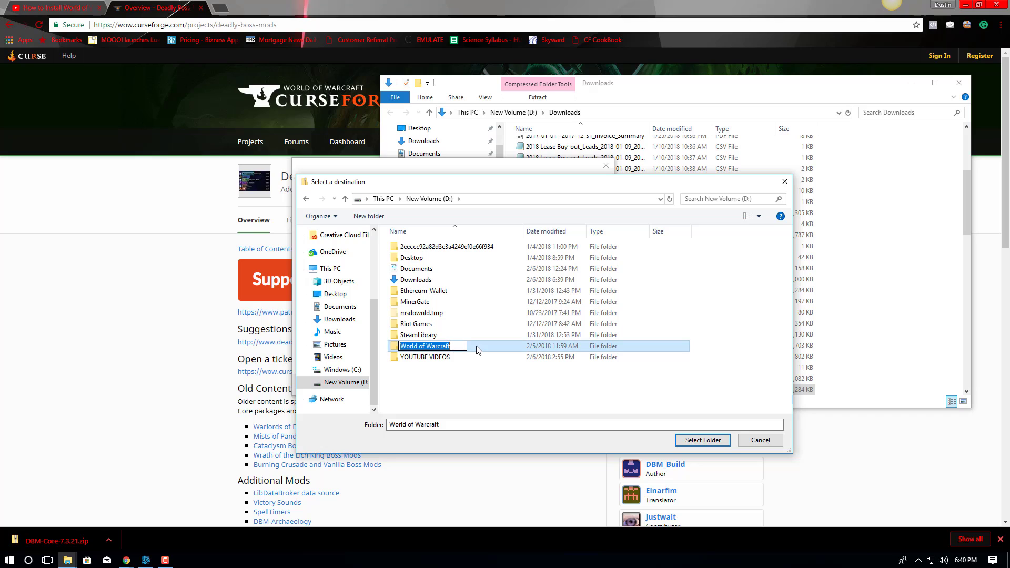
{"action": "double_click", "coordinate": [424, 346]}
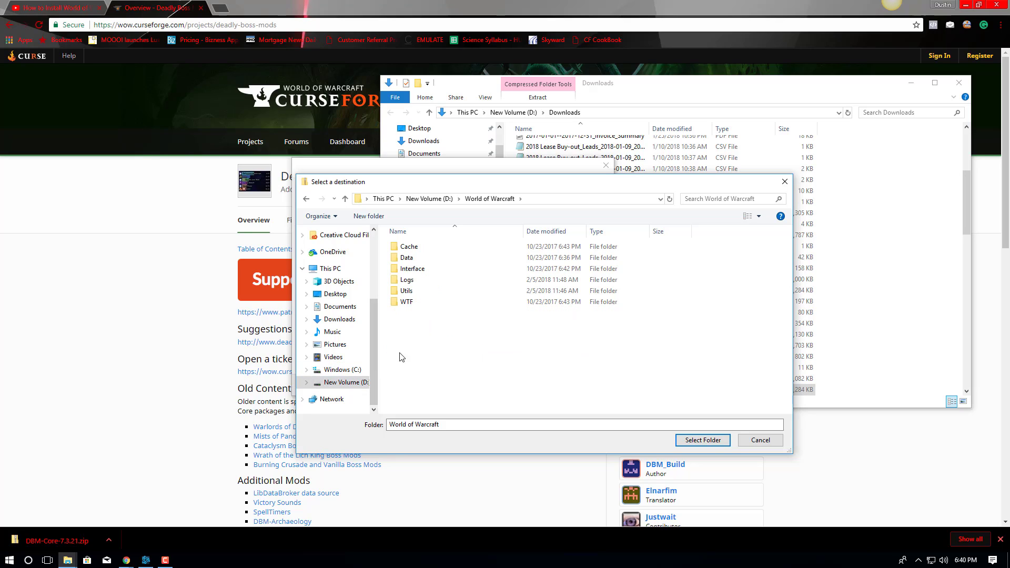
{"action": "left_click", "coordinate": [413, 268]}
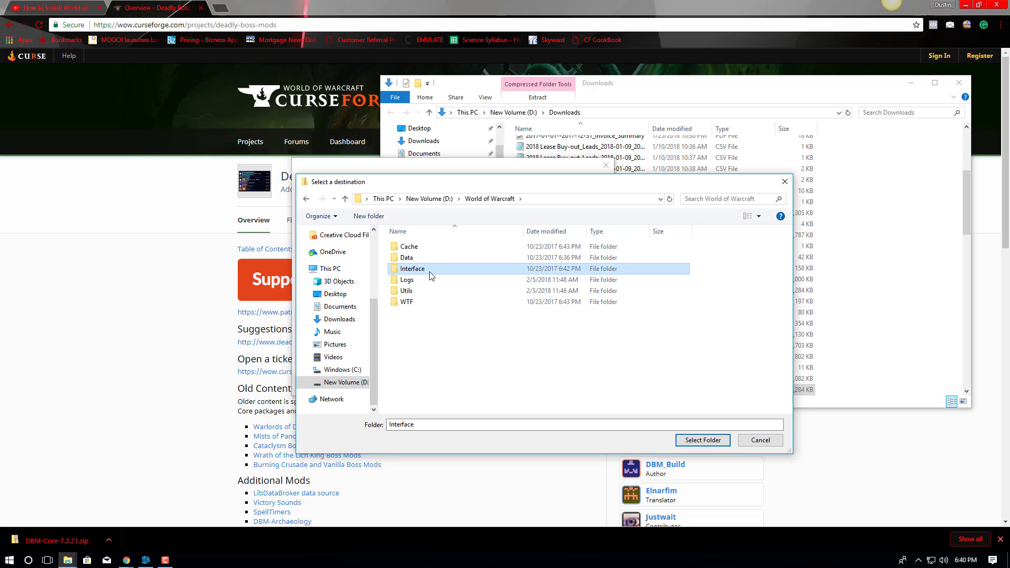
{"action": "double_click", "coordinate": [413, 269]}
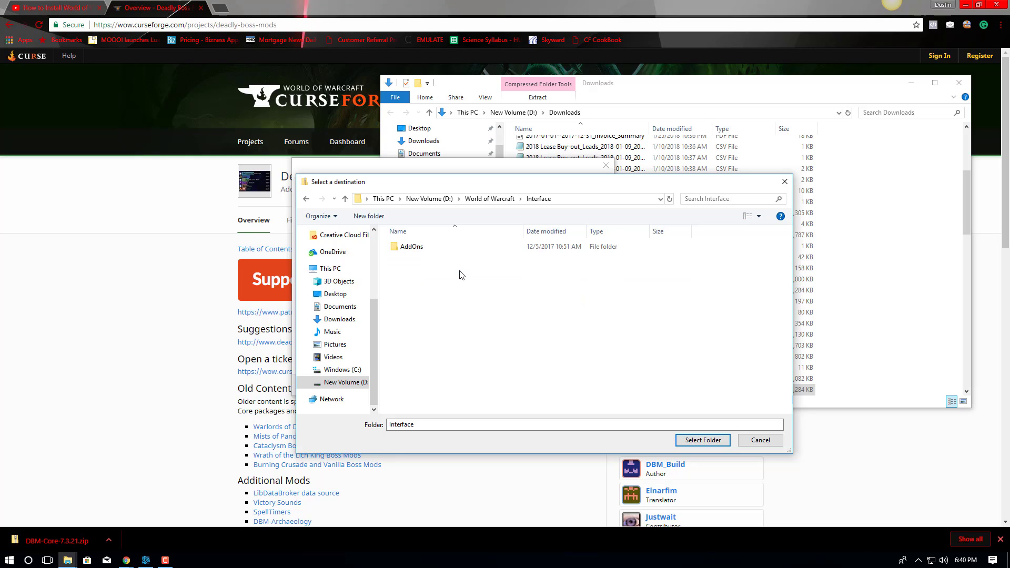
Re-navigate through World of Warcraft\Interface and choose the AddOns folder.
{"action": "left_click", "coordinate": [410, 246]}
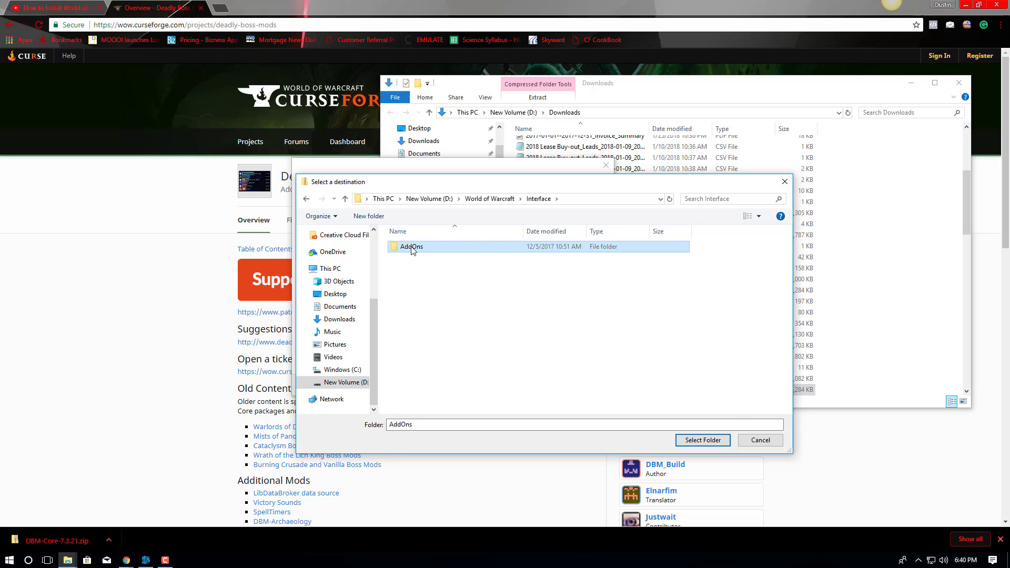
{"action": "double_click", "coordinate": [411, 246]}
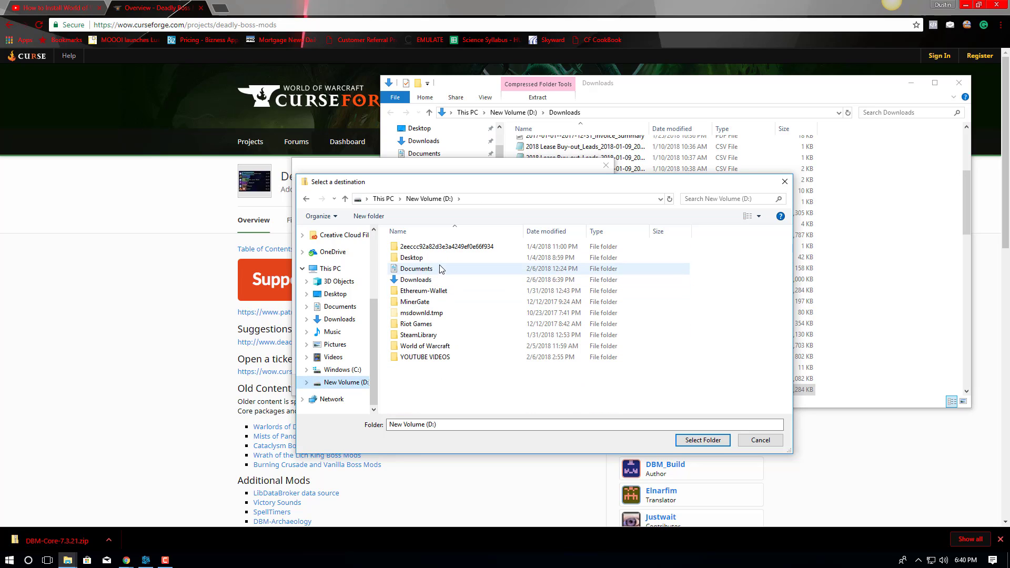
{"action": "mouse_move", "coordinate": [439, 328]}
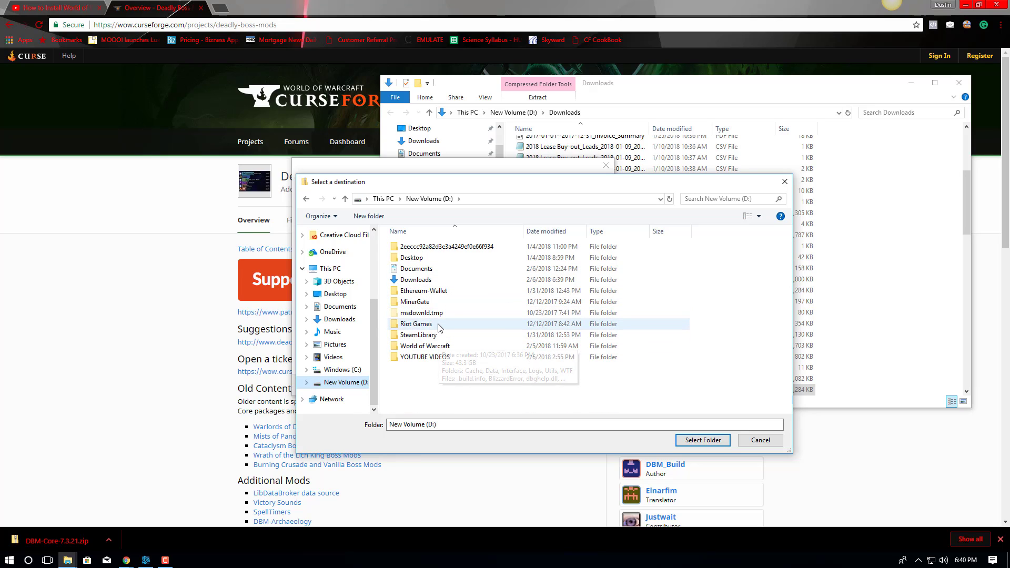
{"action": "double_click", "coordinate": [425, 346]}
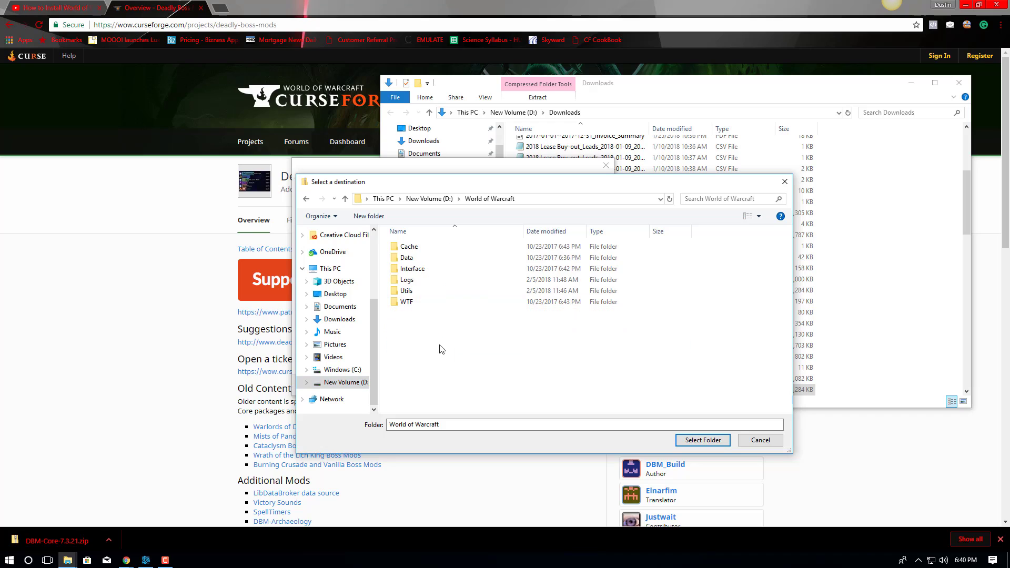
{"action": "double_click", "coordinate": [412, 268]}
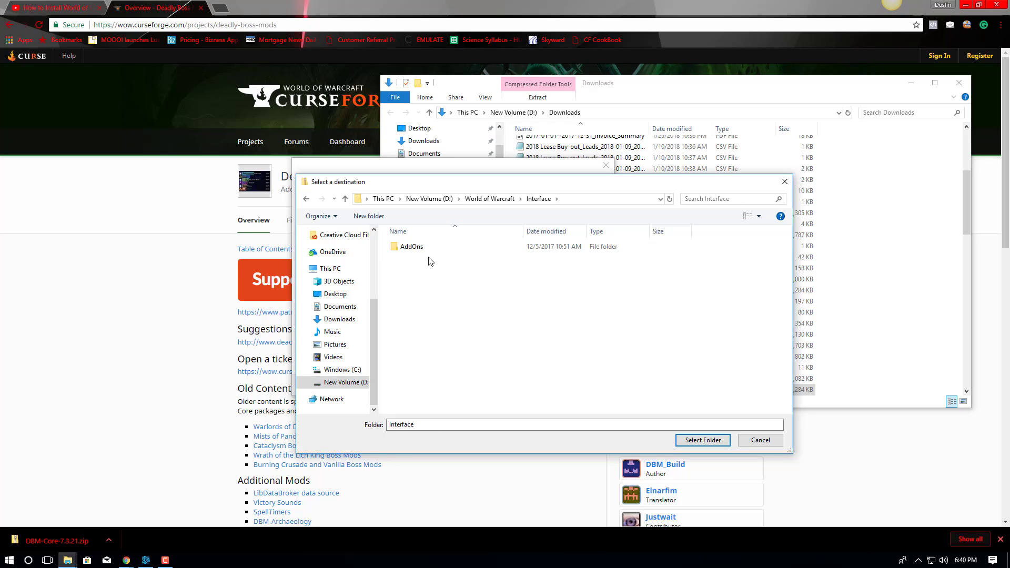
{"action": "left_click", "coordinate": [411, 246]}
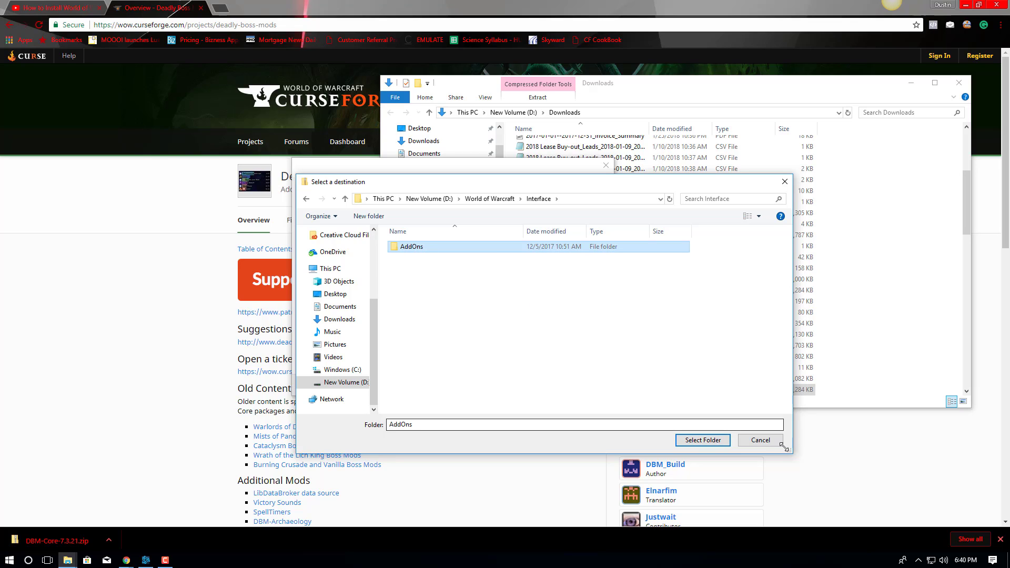
Confirm AddOns as the destination and extract the DBM-Core zip.
{"action": "left_click", "coordinate": [701, 440]}
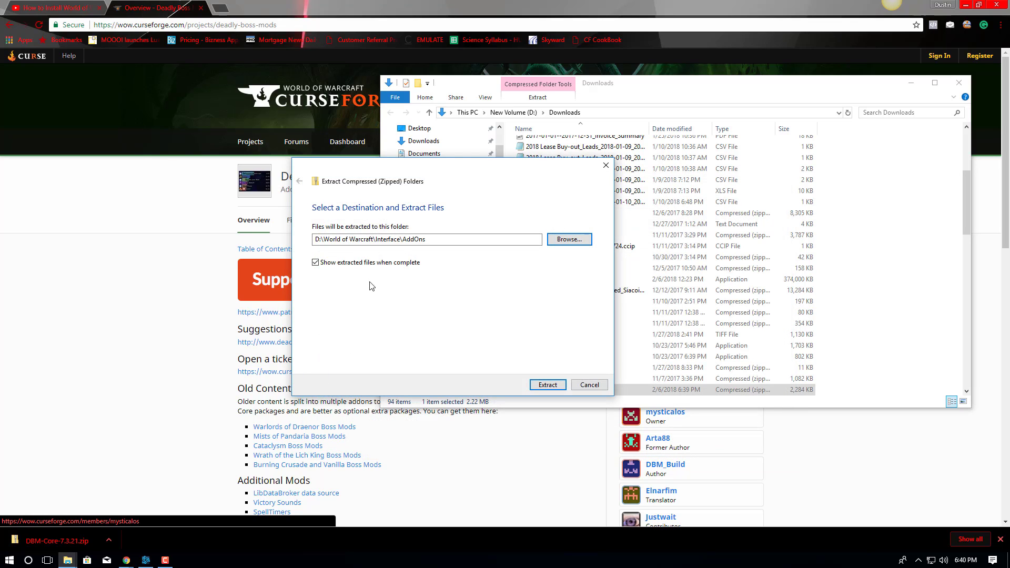
{"action": "left_click", "coordinate": [547, 384]}
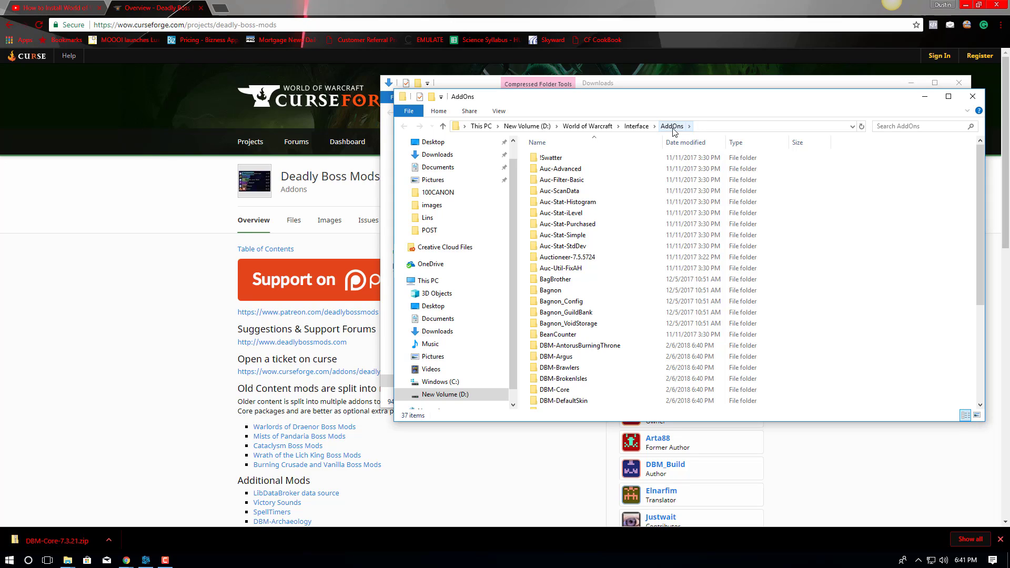
Reopen the AddOns folder and scroll to check the new DBM folders.
{"action": "left_click", "coordinate": [635, 126]}
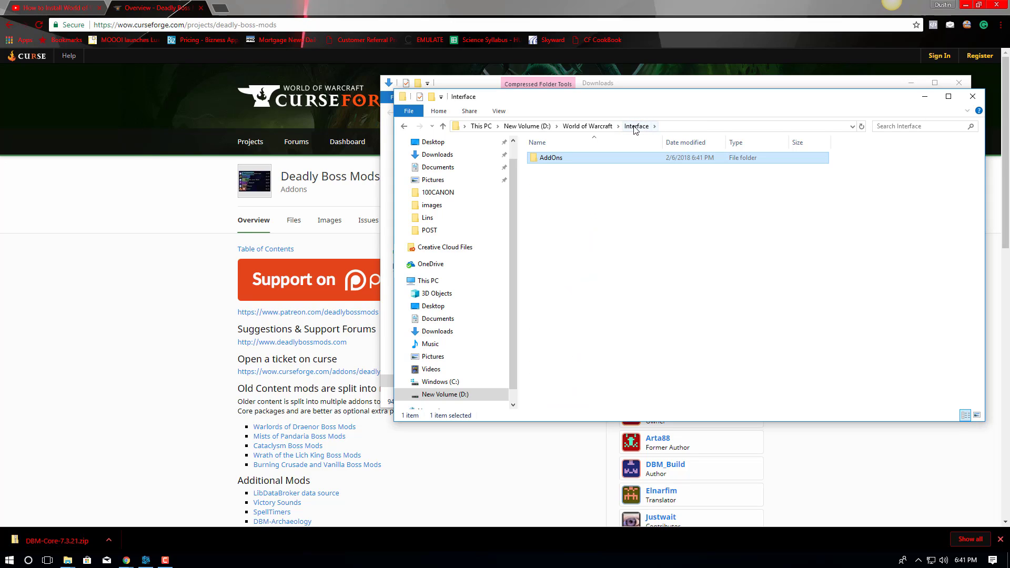
{"action": "double_click", "coordinate": [550, 157]}
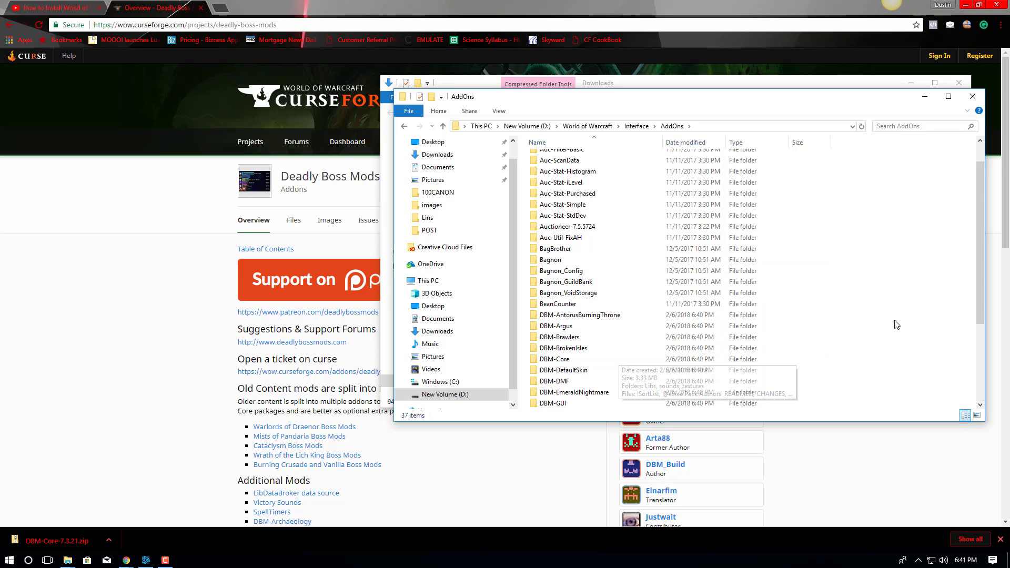
{"action": "scroll", "scroll_direction": "down", "scroll_amount": 3}
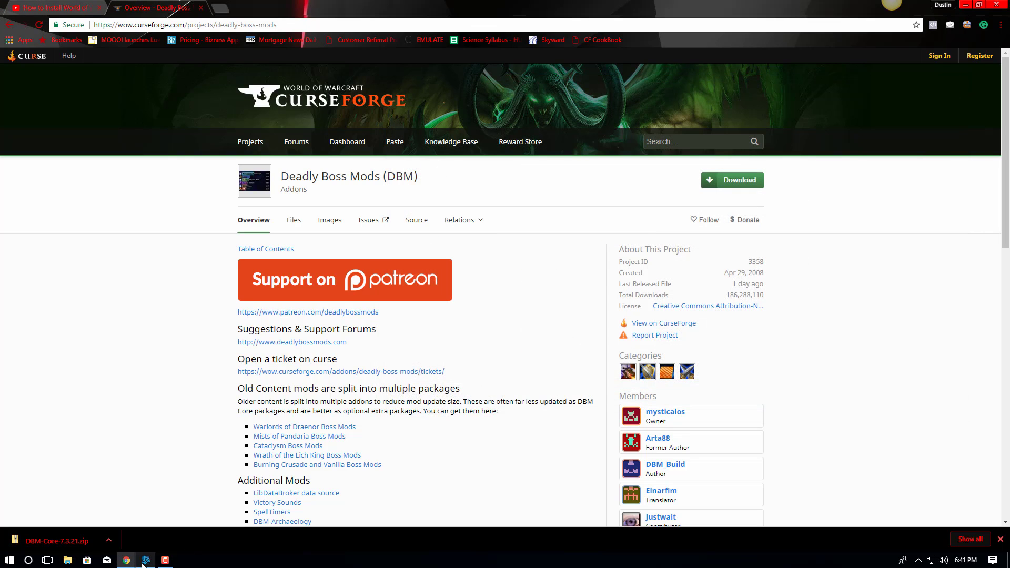
Launch World of Warcraft from the Battle.net launcher.
{"action": "left_click", "coordinate": [145, 560]}
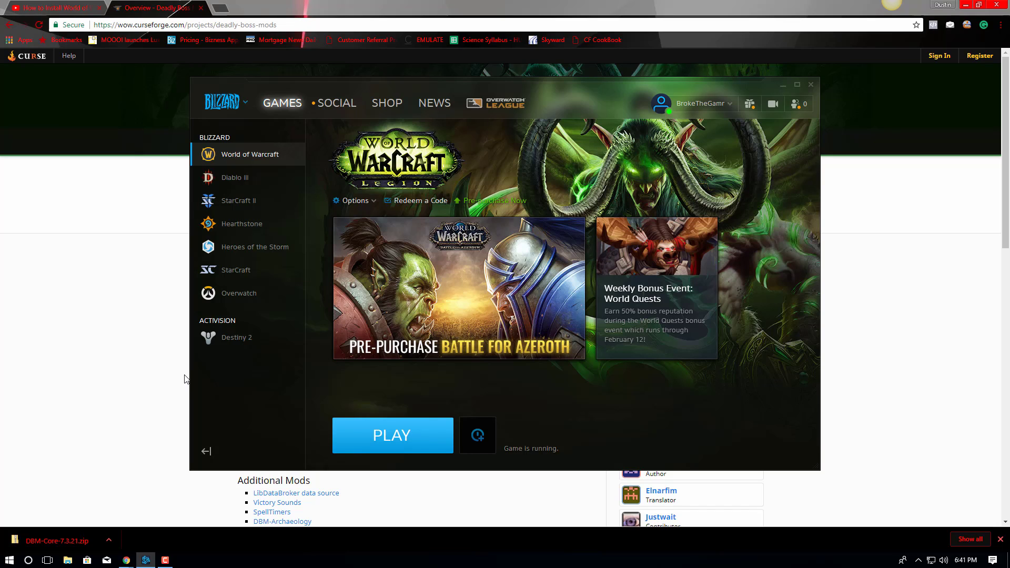
{"action": "mouse_move", "coordinate": [386, 431]}
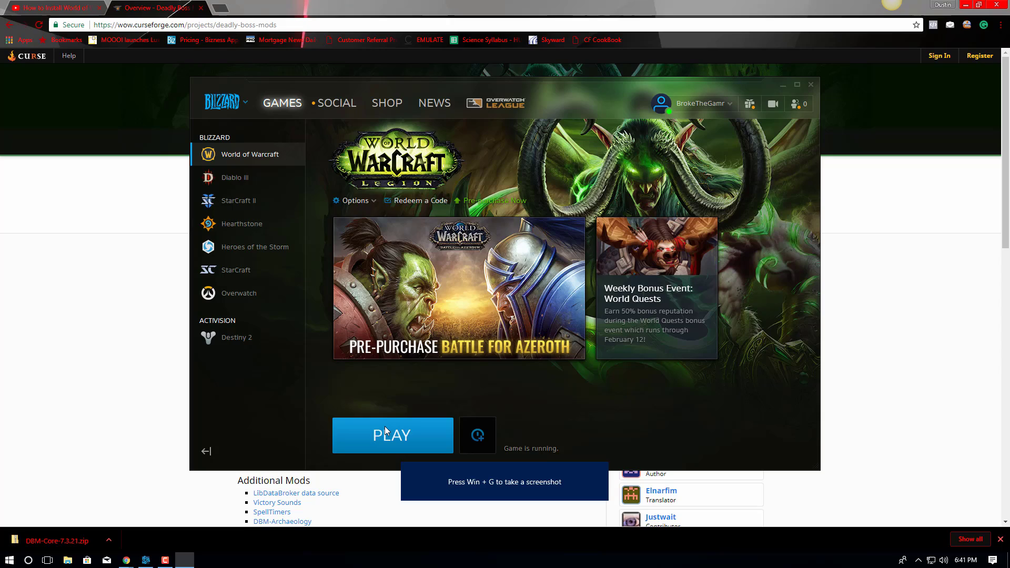
{"action": "left_click", "coordinate": [391, 436]}
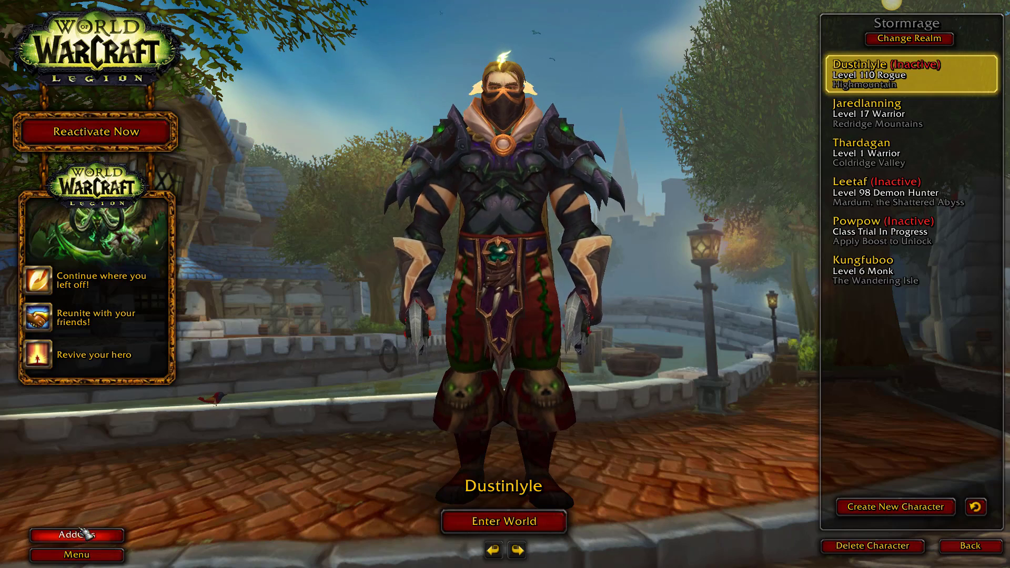
Open the AddOns list at character select to see the enabled DBM entries.
{"action": "left_click", "coordinate": [76, 535]}
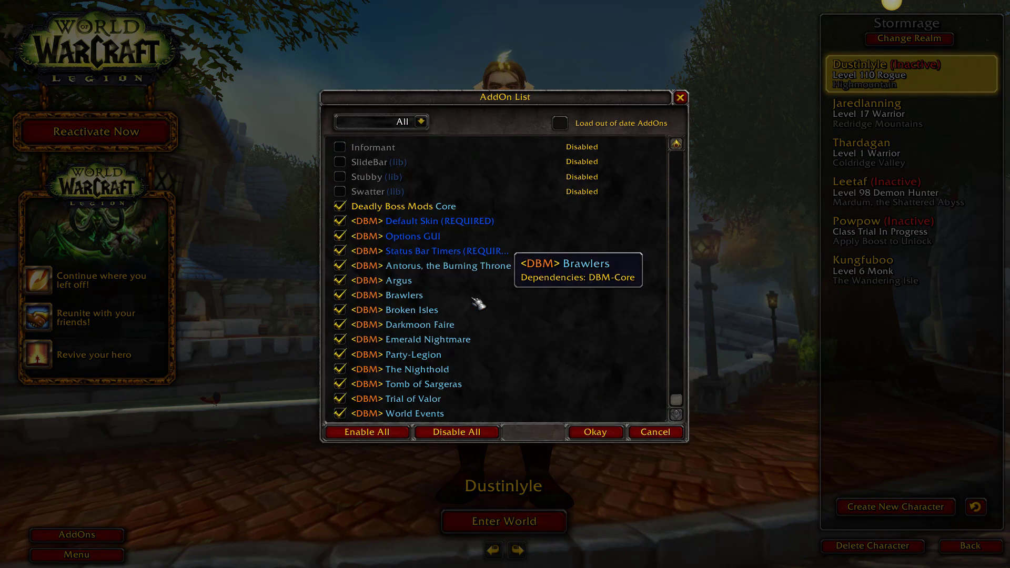
{"action": "mouse_move", "coordinate": [399, 279]}
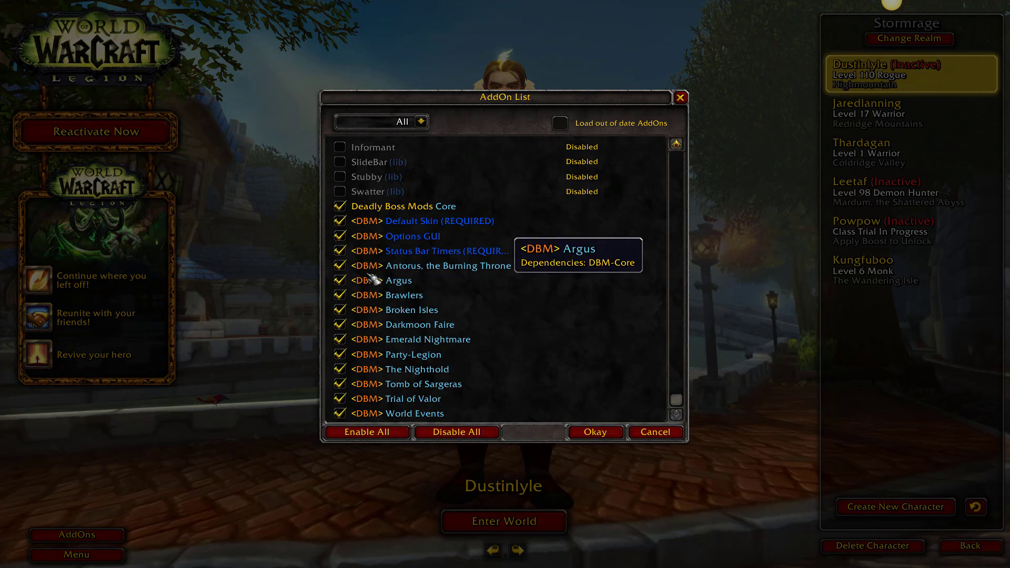
{"action": "mouse_move", "coordinate": [351, 265]}
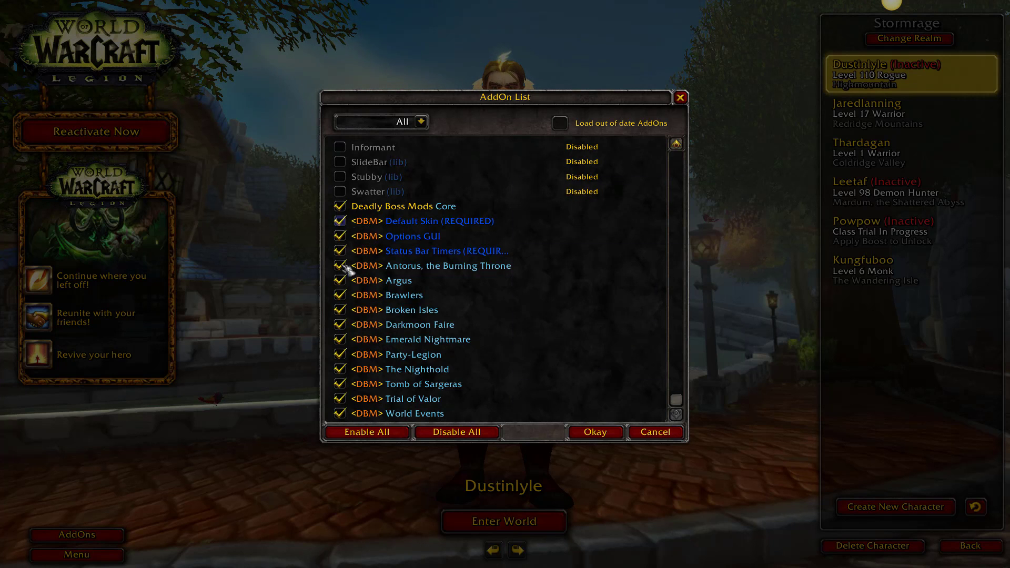
{"action": "mouse_move", "coordinate": [420, 324]}
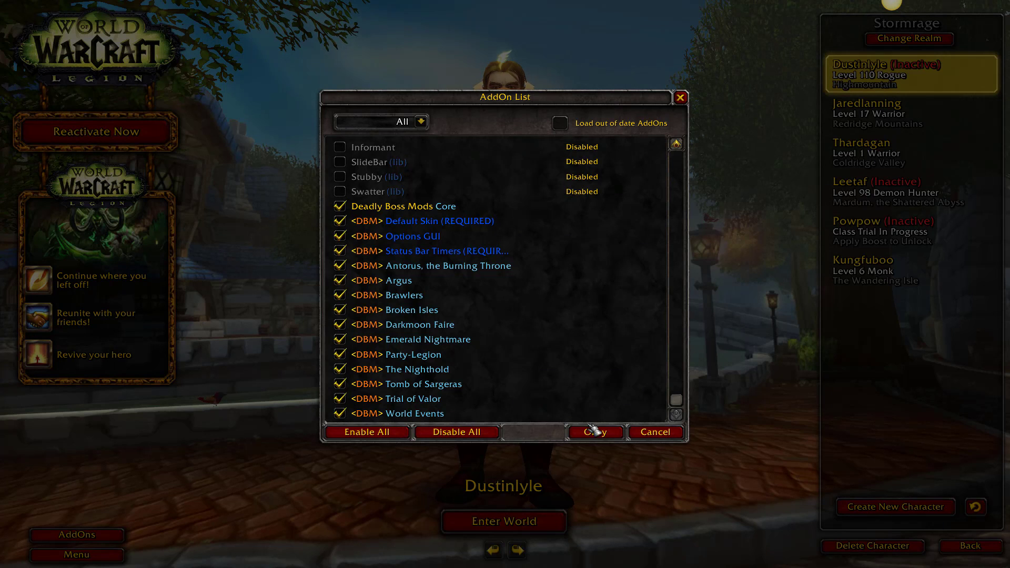
{"action": "mouse_move", "coordinate": [451, 325]}
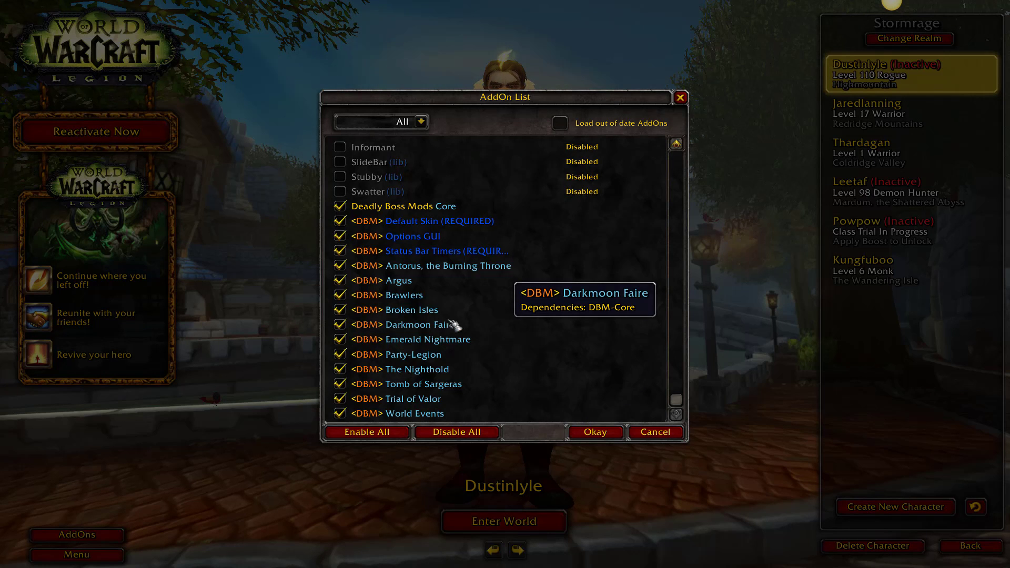
{"action": "mouse_move", "coordinate": [413, 354]}
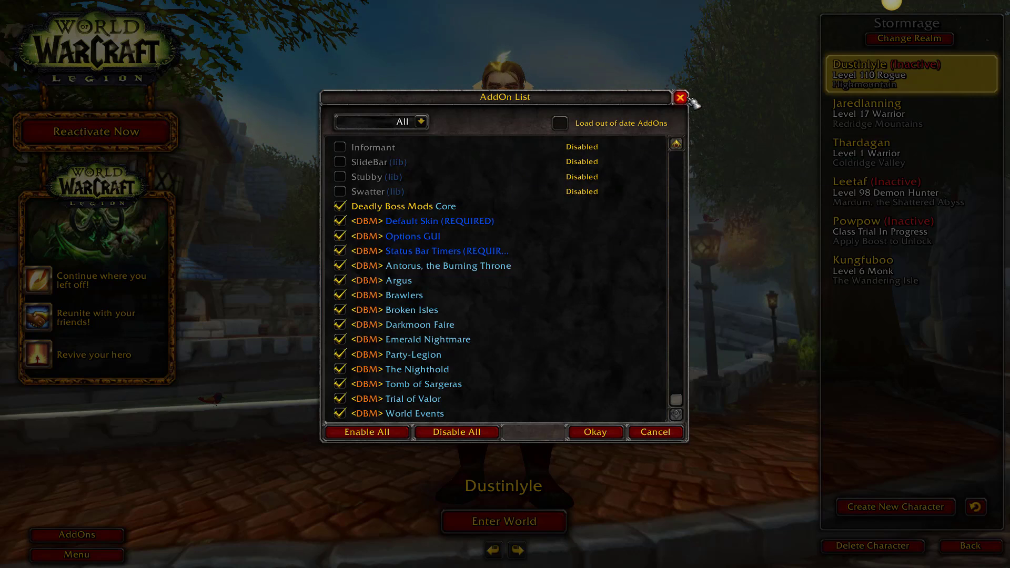
Close the AddOn List and bring up the Game Menu with Escape.
{"action": "left_click", "coordinate": [681, 97]}
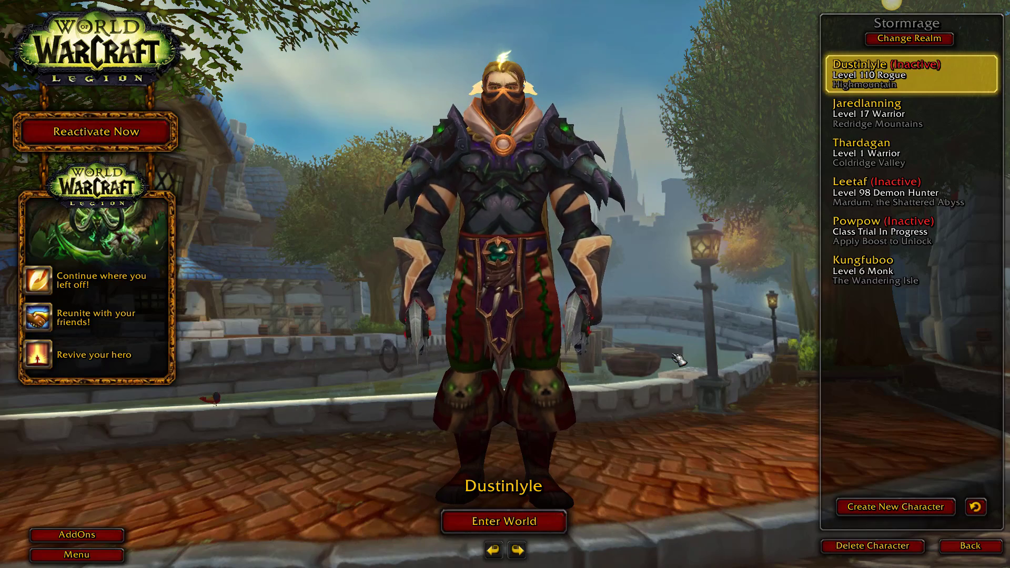
{"action": "key", "text": "Escape"}
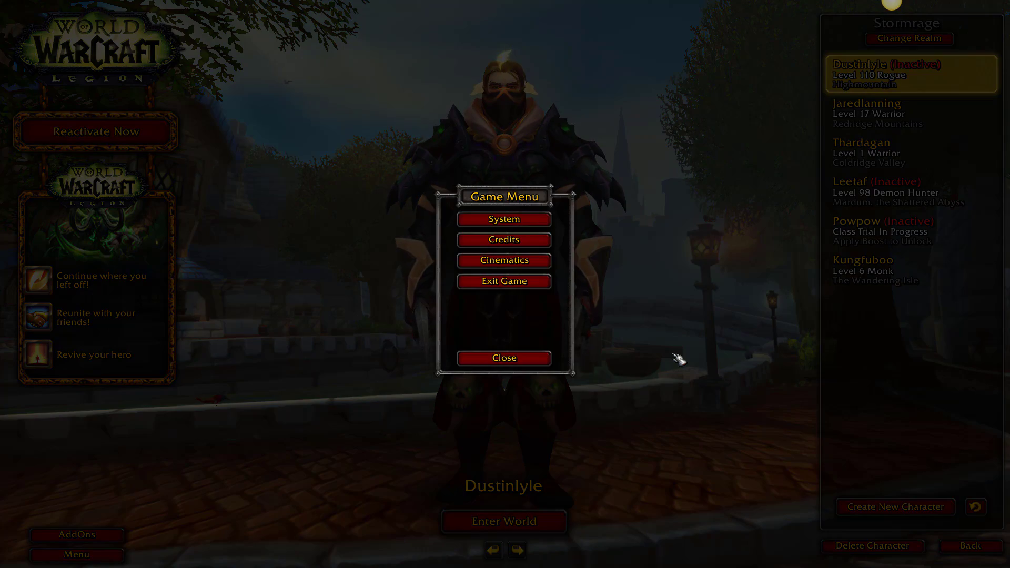